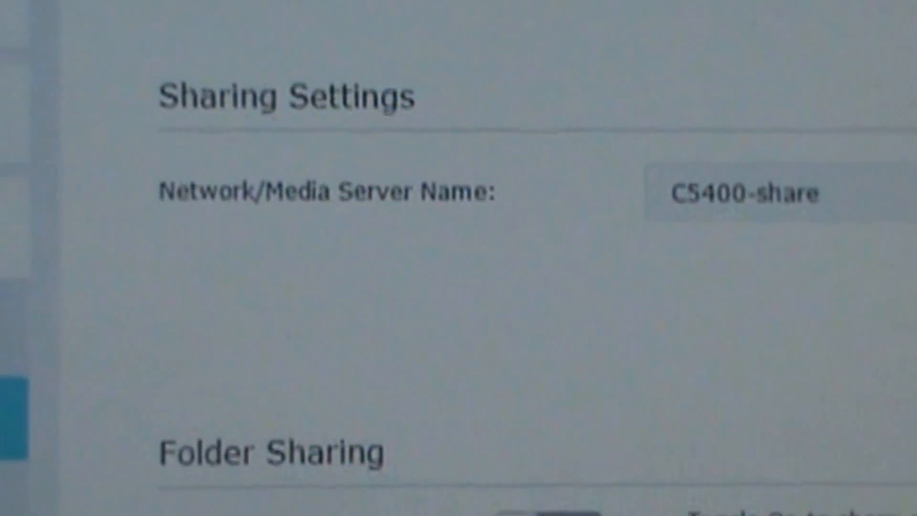
# Scroll past the Sharing and Print Server settings, then open Parental Controls and guest network settings
pyautogui.scroll(-3)
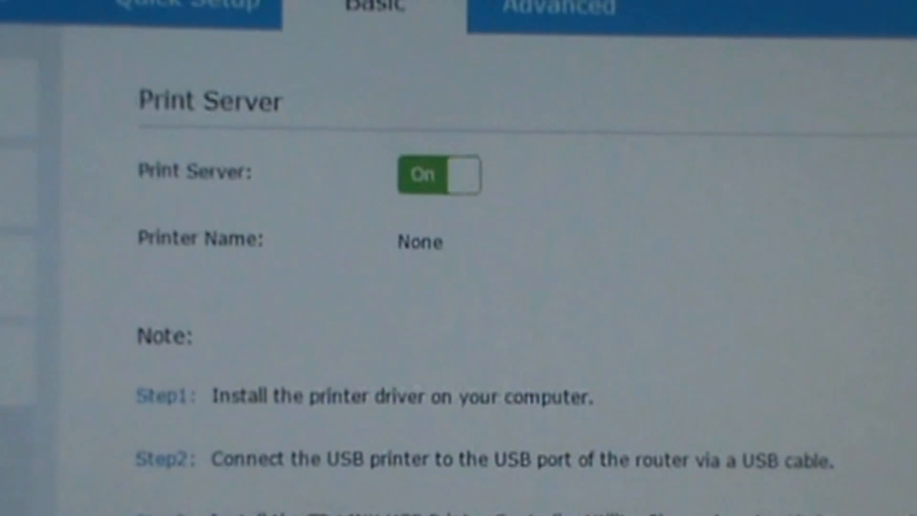
pyautogui.click(146, 306)
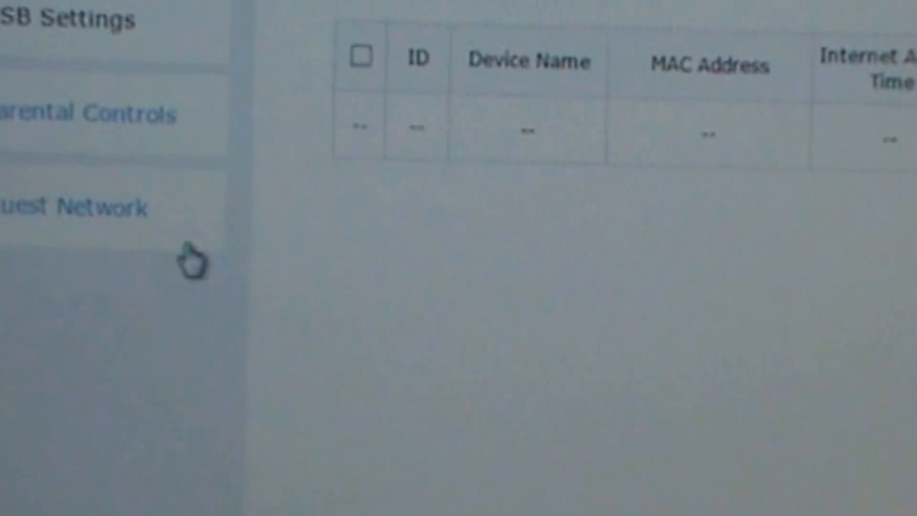
pyautogui.click(71, 205)
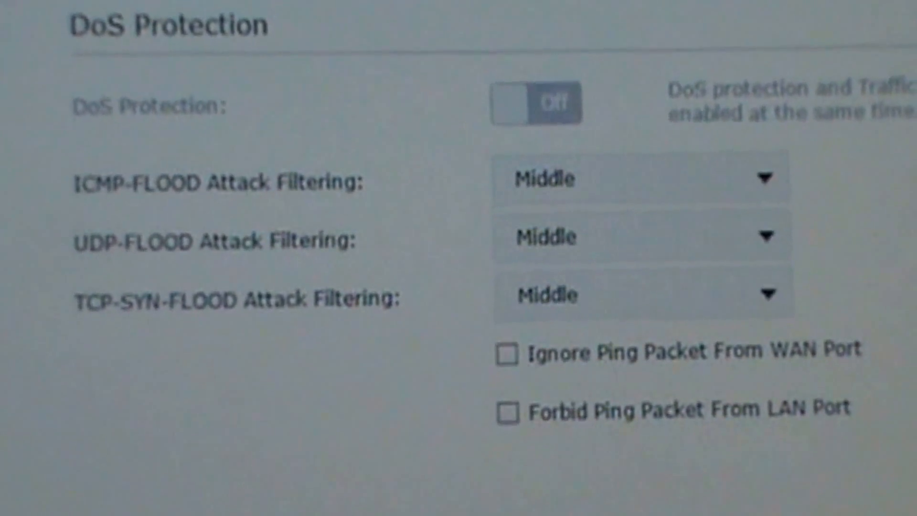
pyautogui.scroll(-3)
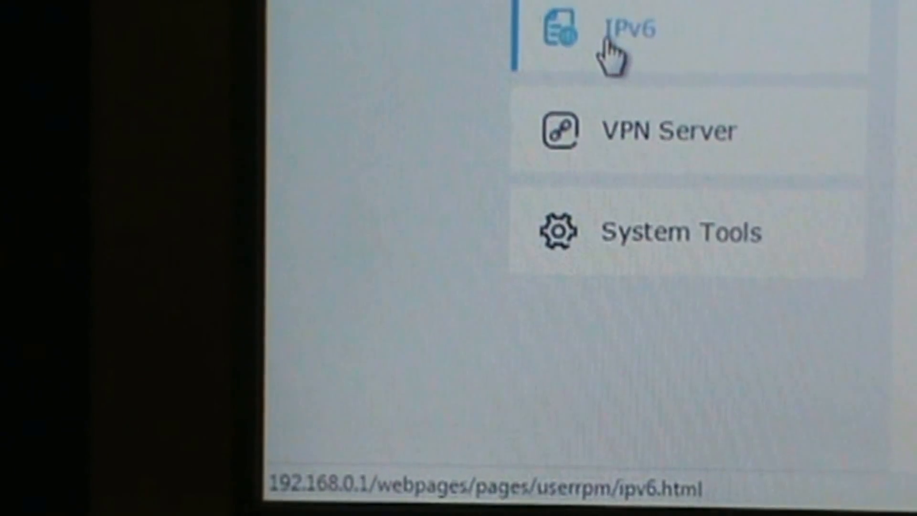
# Open the IPv6 page from the Advanced sidebar
pyautogui.click(667, 132)
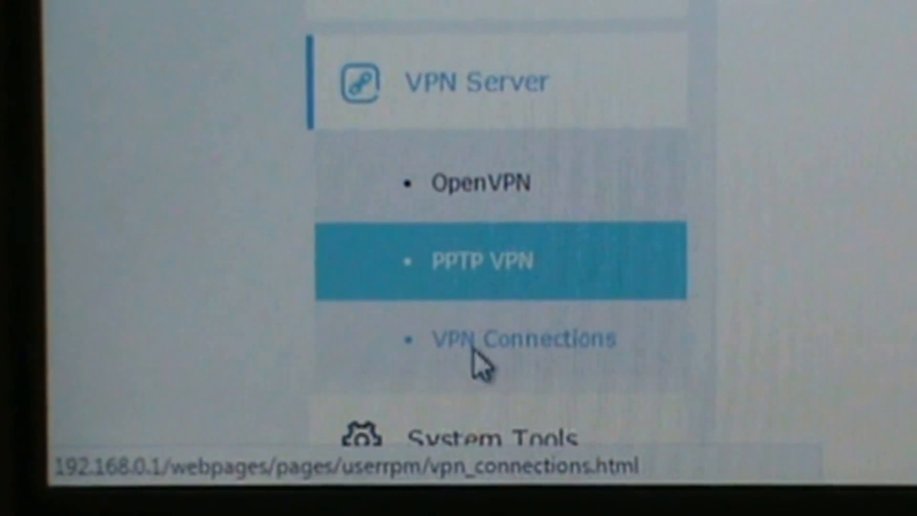
# Open VPN Connections under VPN Server
pyautogui.click(522, 338)
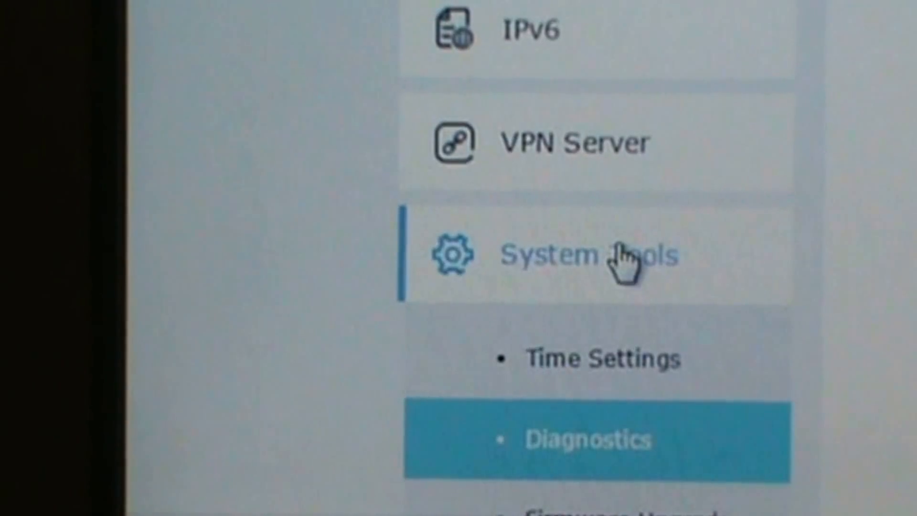
# Open the Diagnostics page under System Tools
pyautogui.click(584, 440)
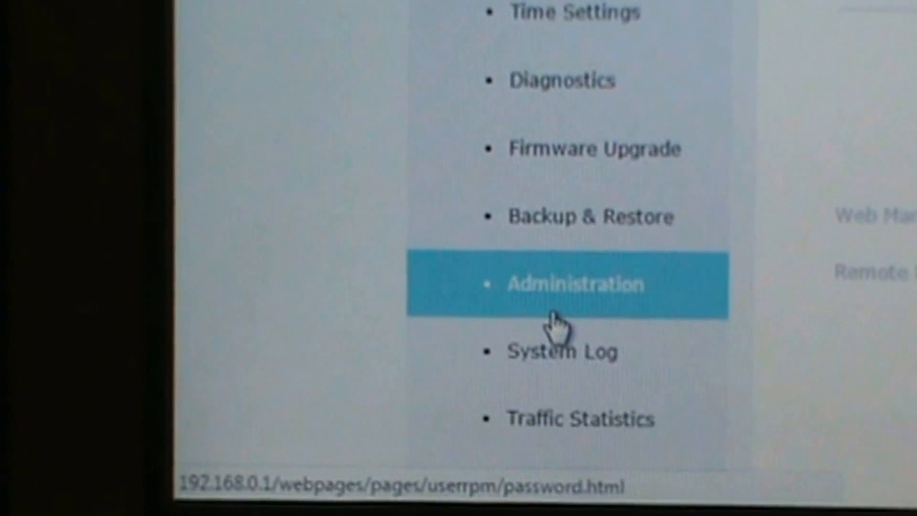
# Review Administration's Account, Local and Remote Management, then open Traffic Statistics
pyautogui.click(570, 284)
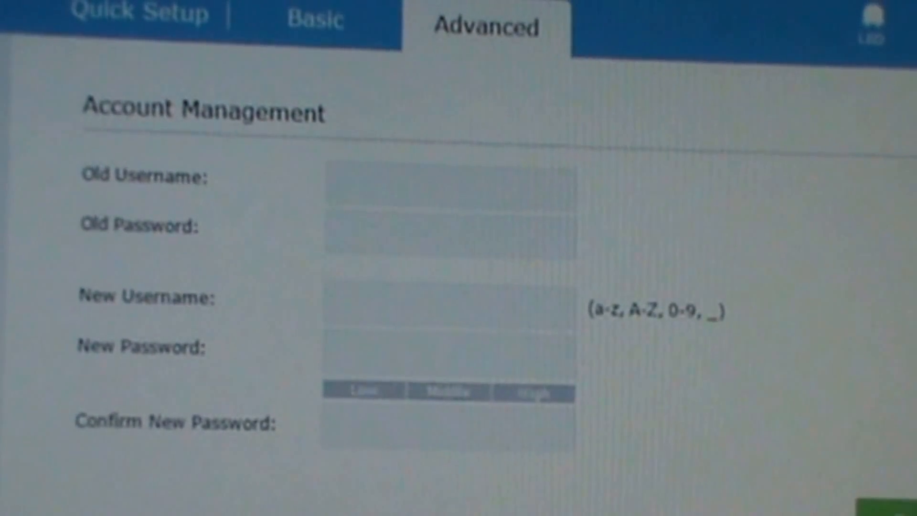
pyautogui.scroll(-3)
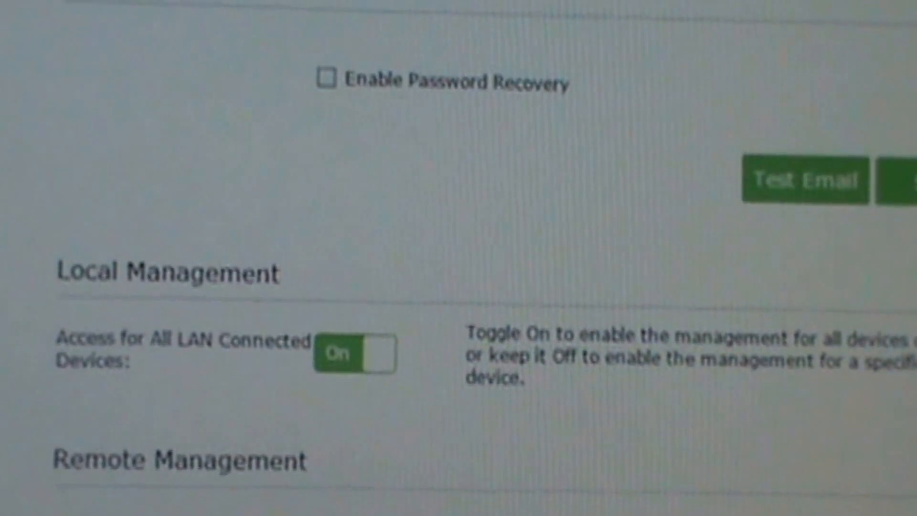
pyautogui.scroll(-3)
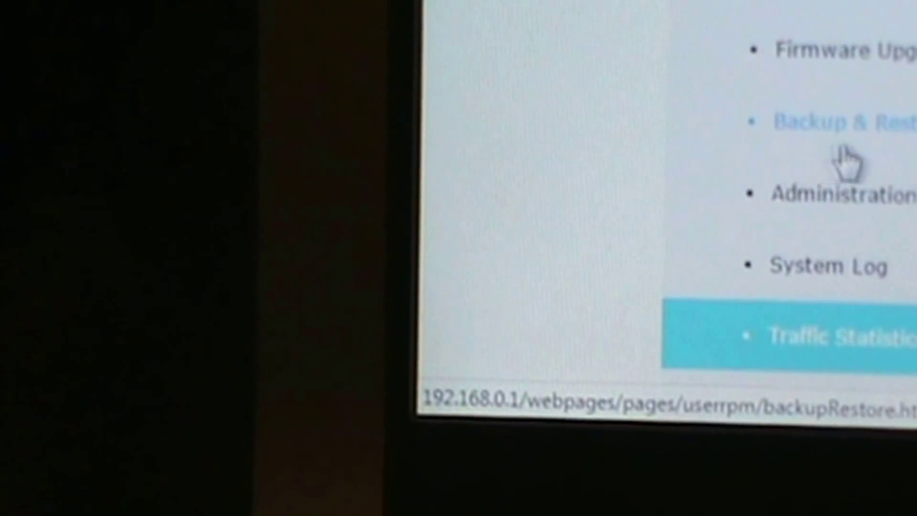
pyautogui.click(833, 337)
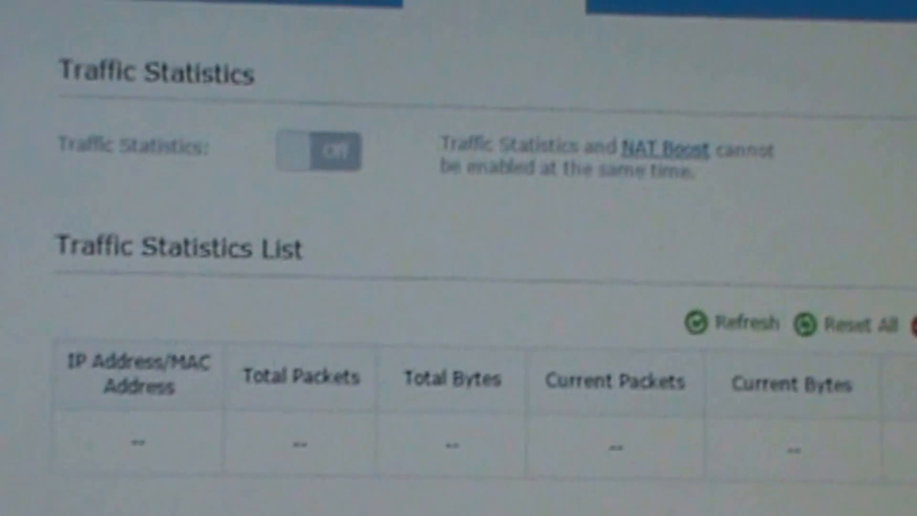